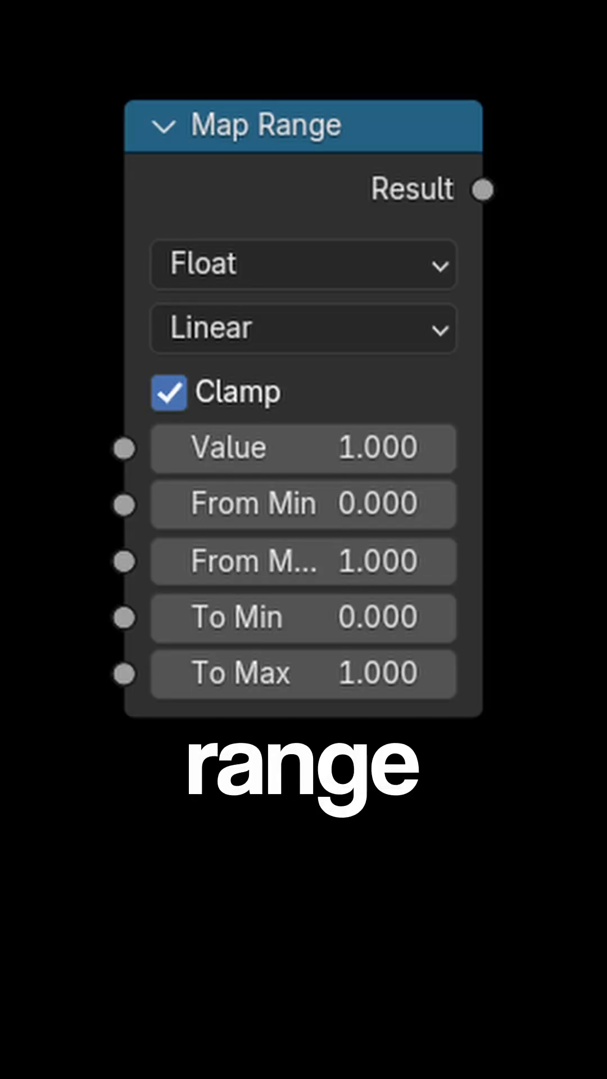
# - Uncheck Clamp on the Map Range node so results can exceed the target range
pyautogui.click(303, 263)
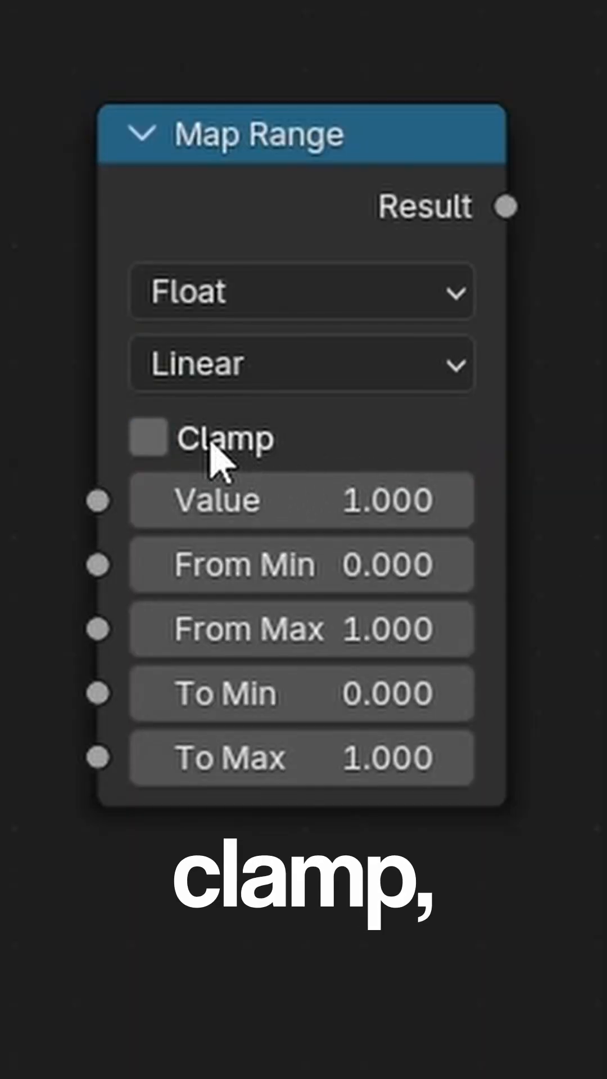
# - Re-enable Clamp on the Map Range node
pyautogui.click(147, 439)
pyautogui.write('0')
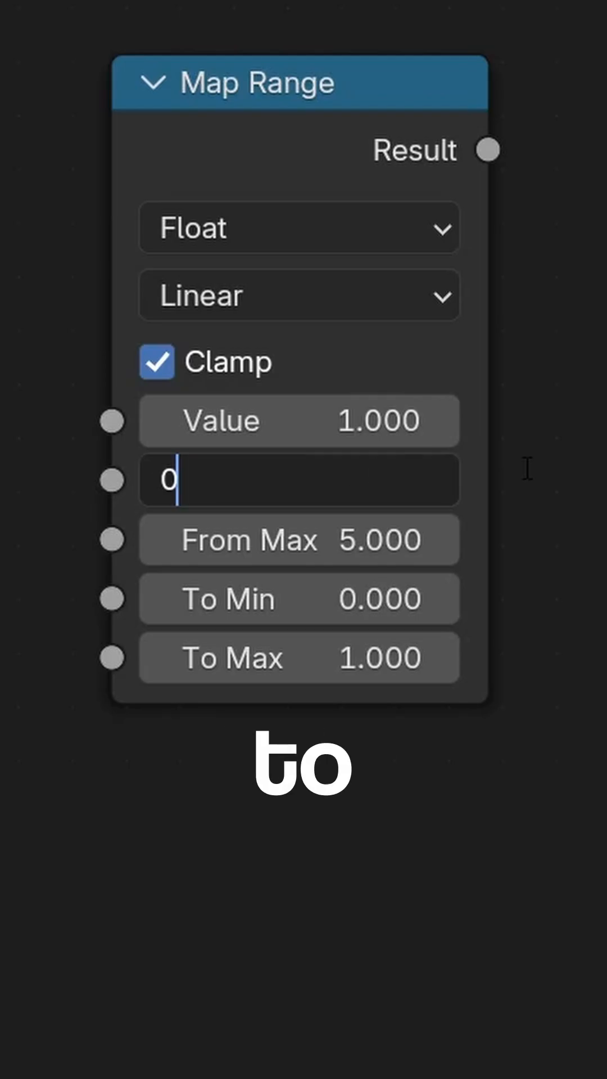
pyautogui.press('Return')
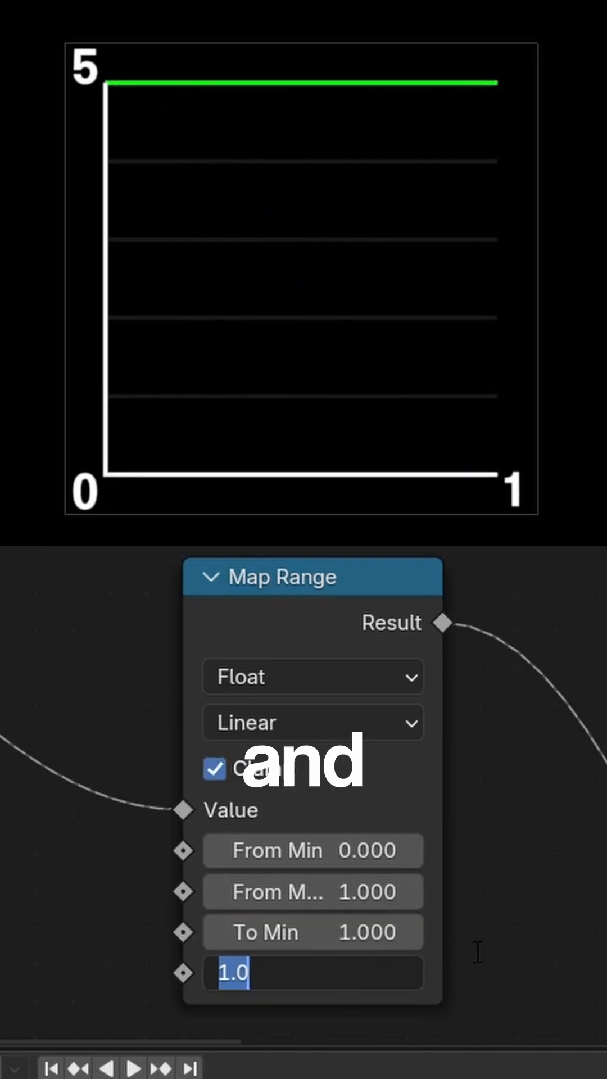
# - Switch the Map Range interpolation from Stepped Linear to a smoother type and compare curves
pyautogui.click(311, 723)
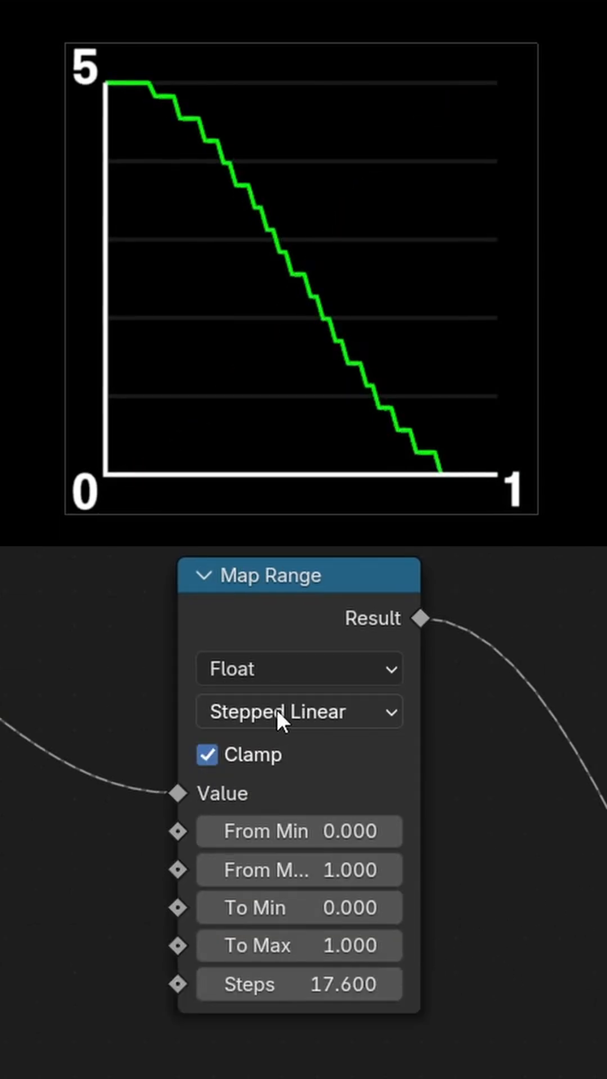
pyautogui.click(299, 712)
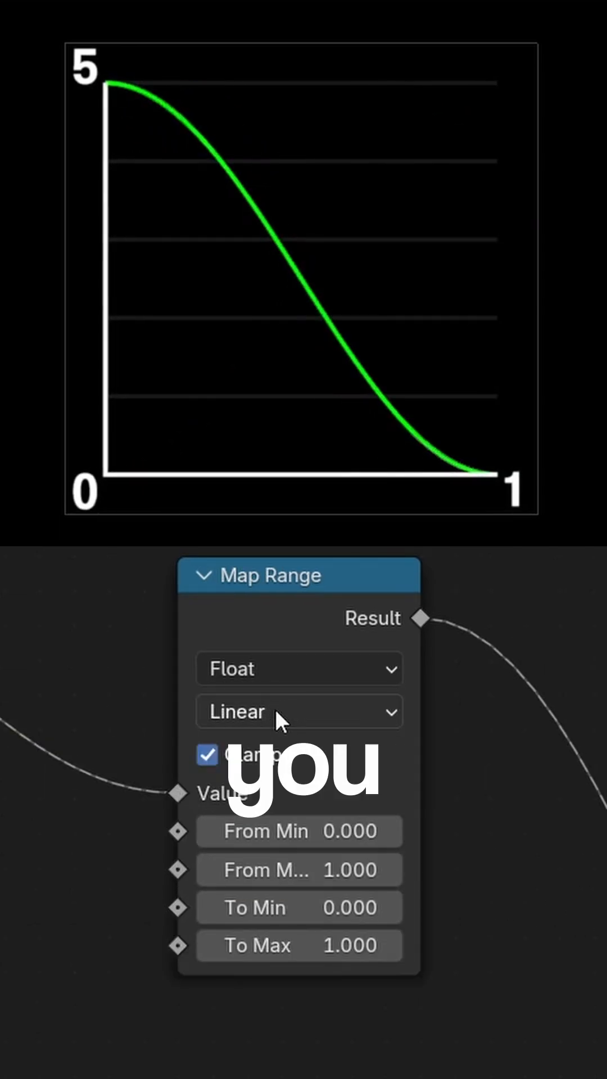